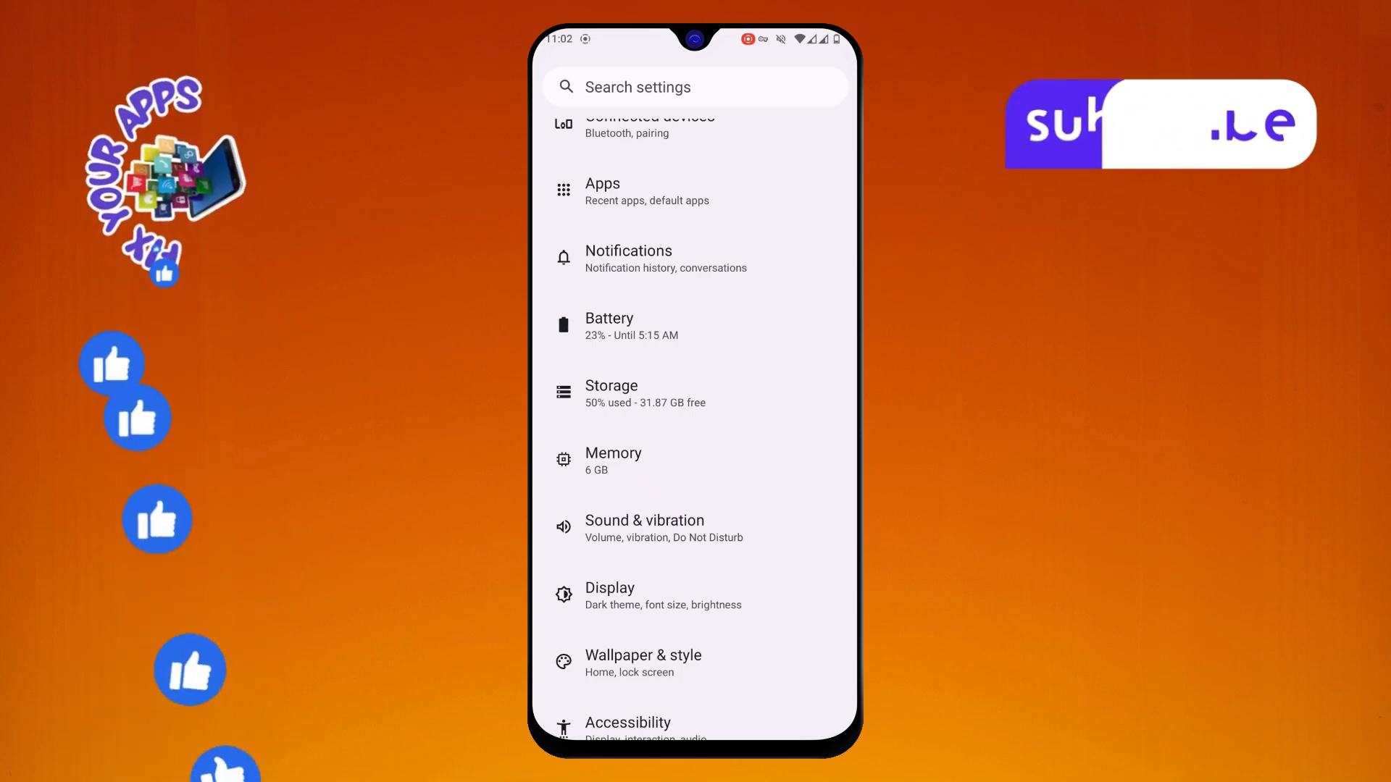
Open the Battery page listing battery saver, adaptive battery and percentage options.
{"action": "left_click", "coordinate": [609, 325]}
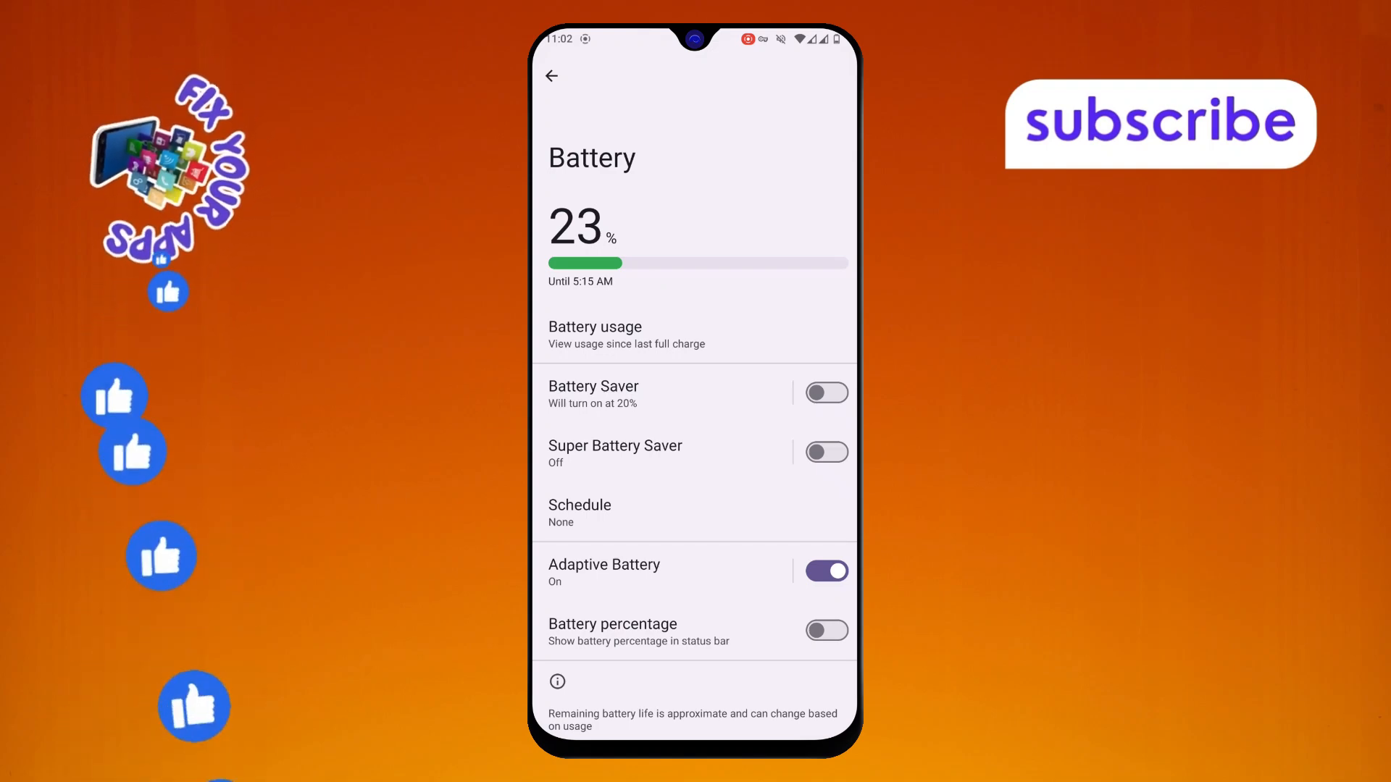
Turn on Battery percentage so the status bar shows 23% beside the icon.
{"action": "left_click", "coordinate": [825, 631]}
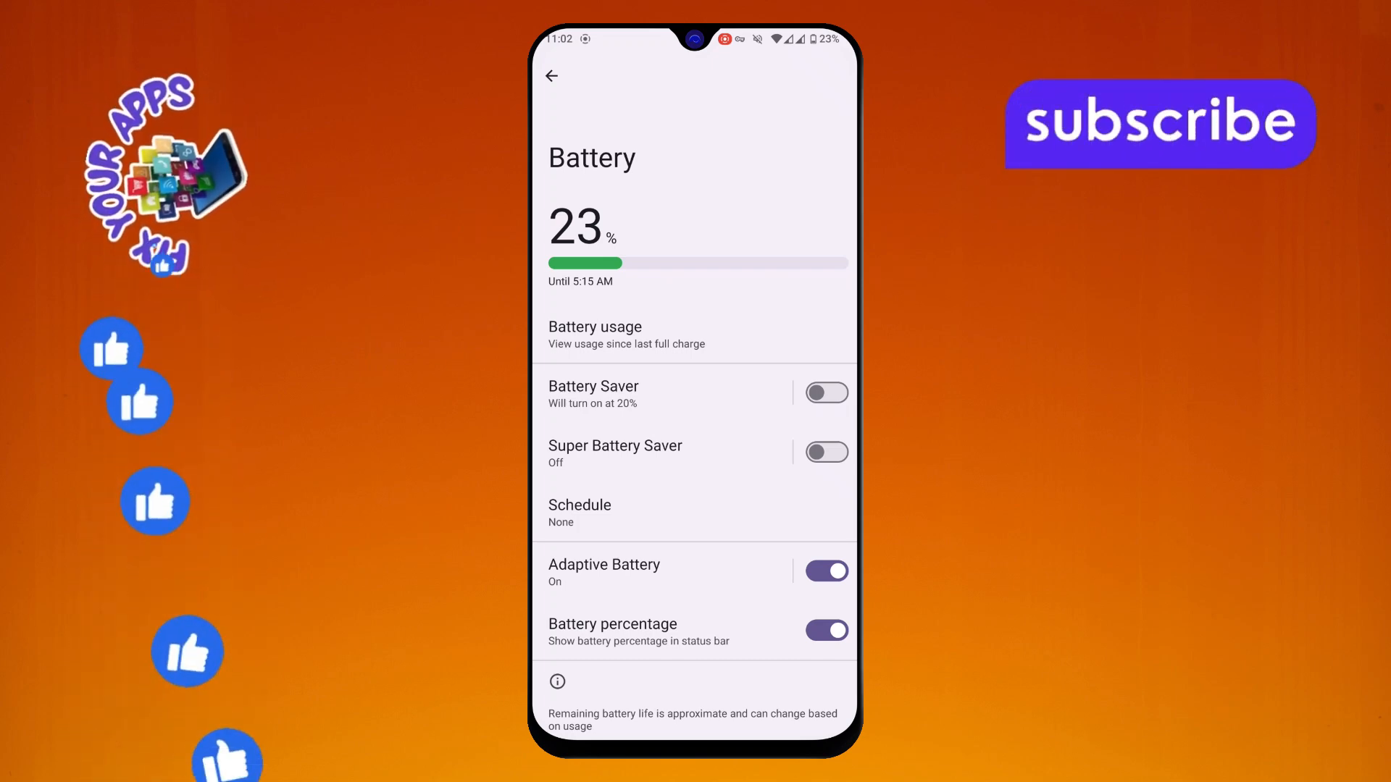
Return to the main settings list and open System update, showing Android 14 up to date.
{"action": "left_click", "coordinate": [551, 75]}
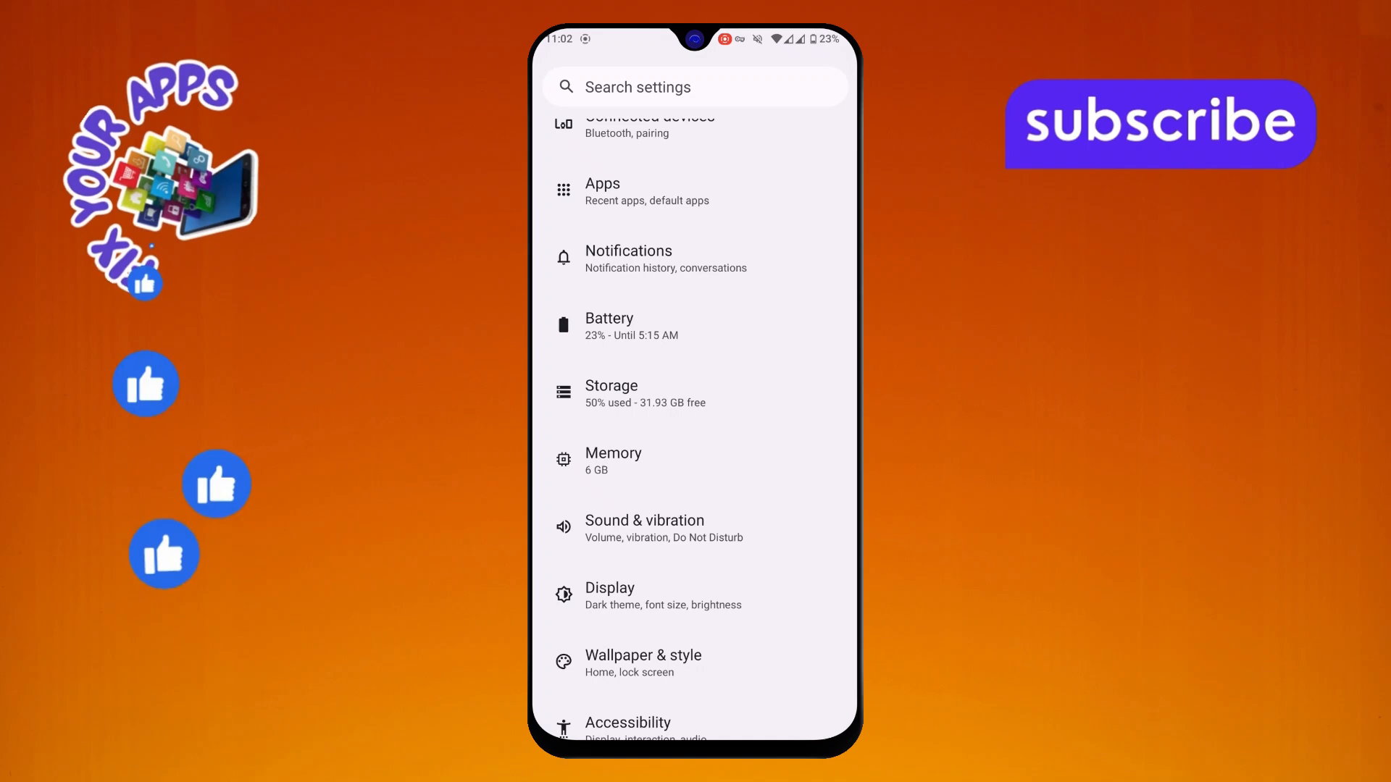
{"action": "scroll", "scroll_direction": "down", "scroll_amount": 3}
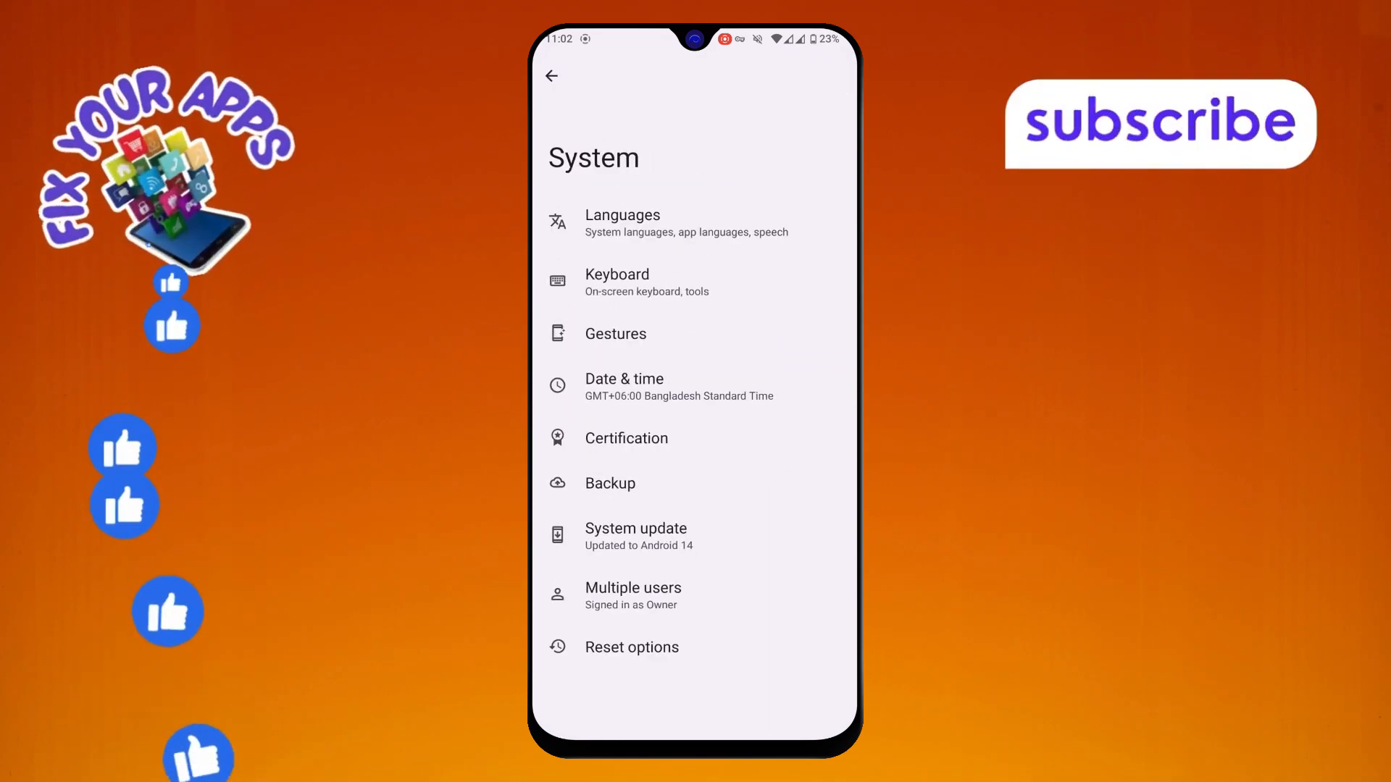
{"action": "left_click", "coordinate": [635, 536]}
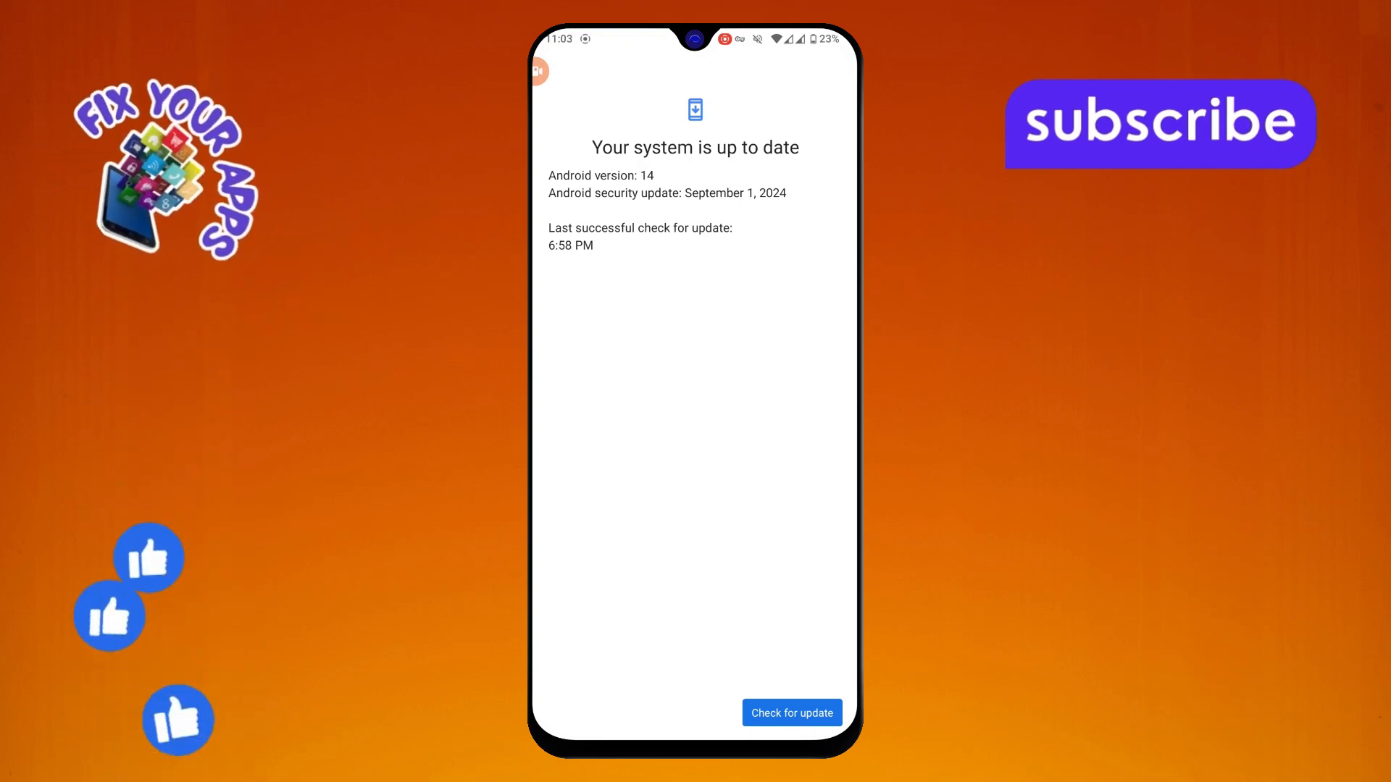
Return from the System update screen to the System menu.
{"action": "left_click", "coordinate": [791, 712]}
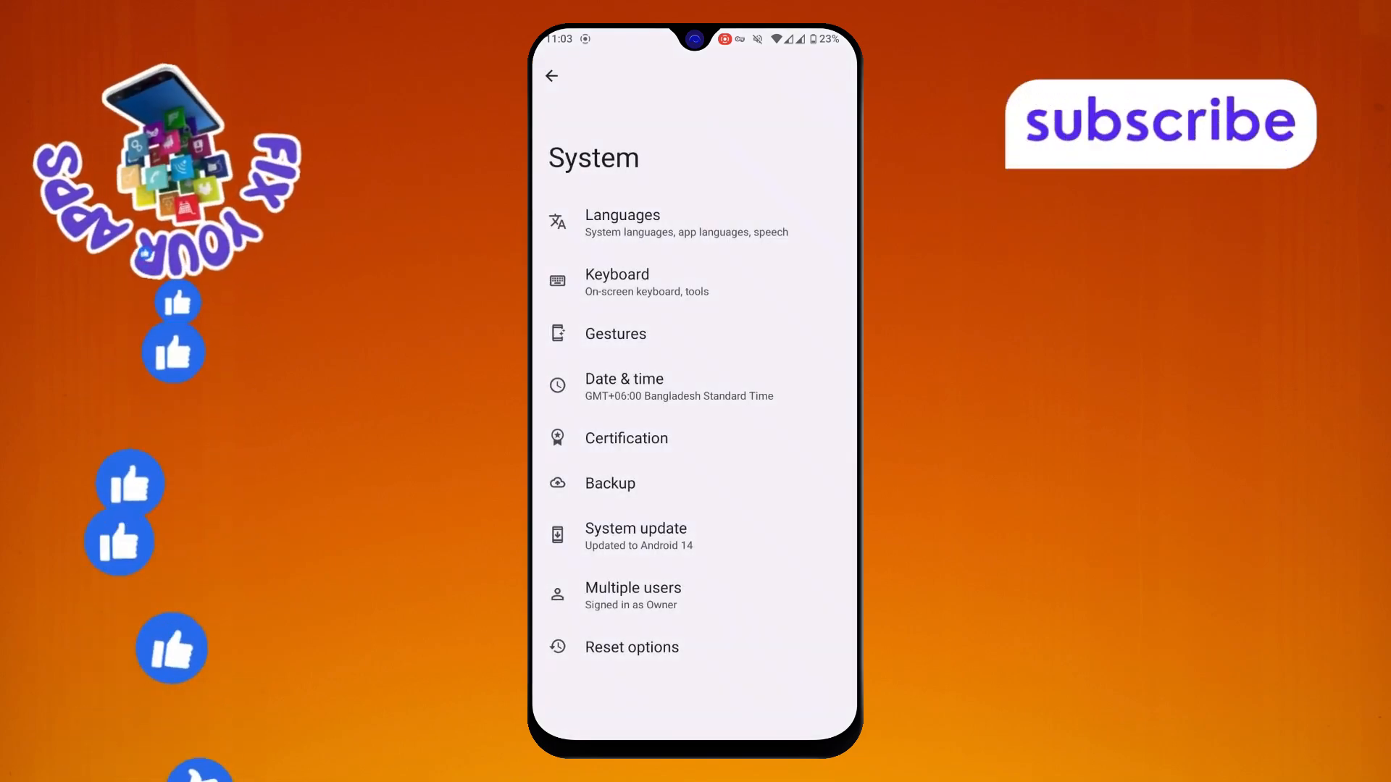
Open Reset options, then Erase all data (factory reset), and review the warning.
{"action": "left_click", "coordinate": [632, 647]}
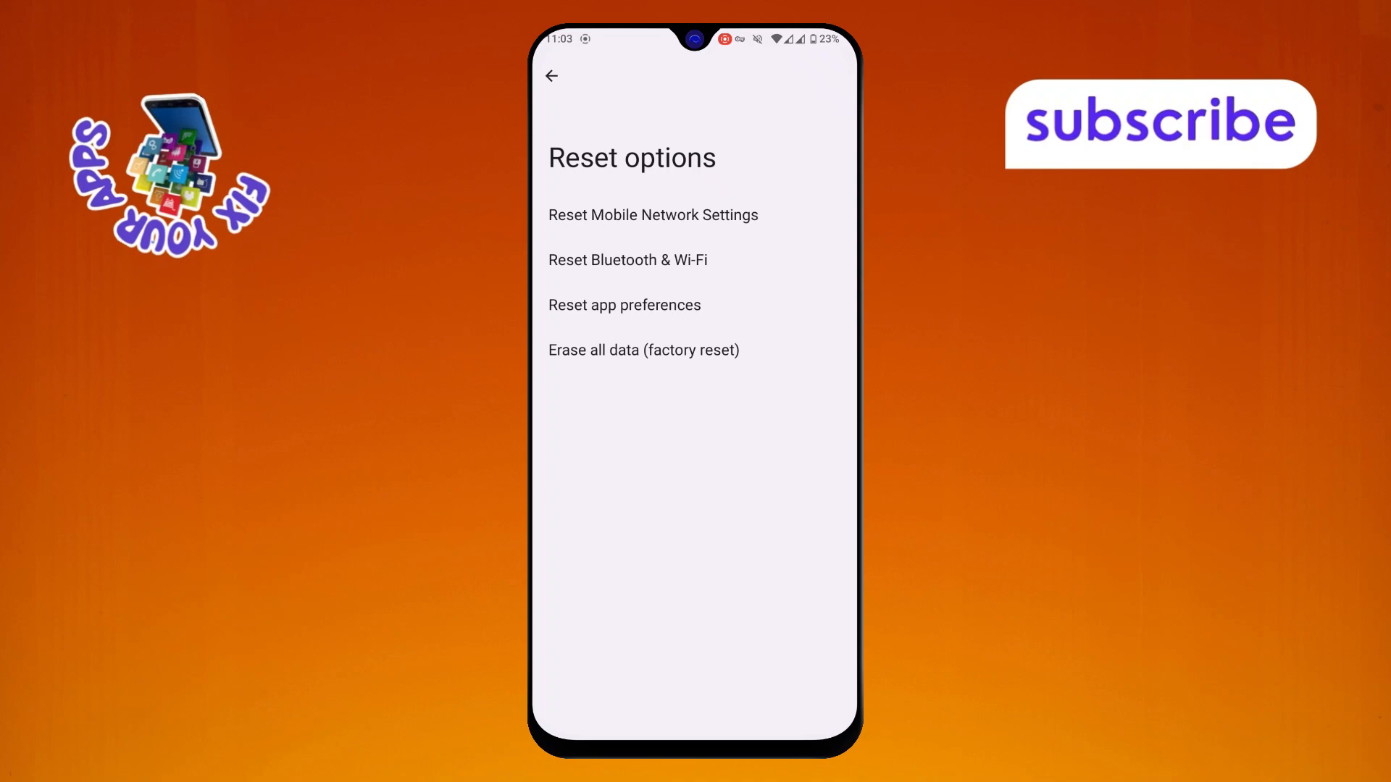
{"action": "left_click", "coordinate": [644, 349]}
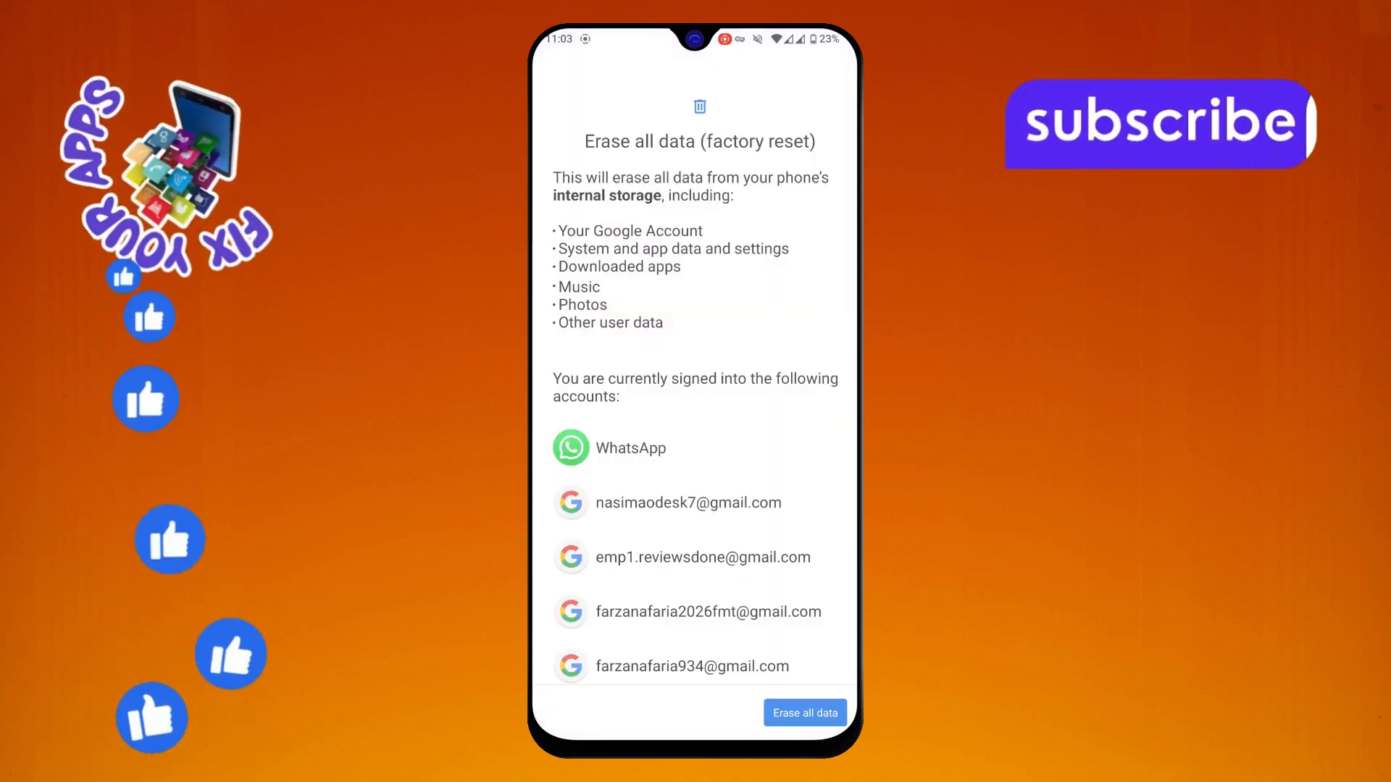
{"action": "scroll", "scroll_direction": "down", "scroll_amount": 3}
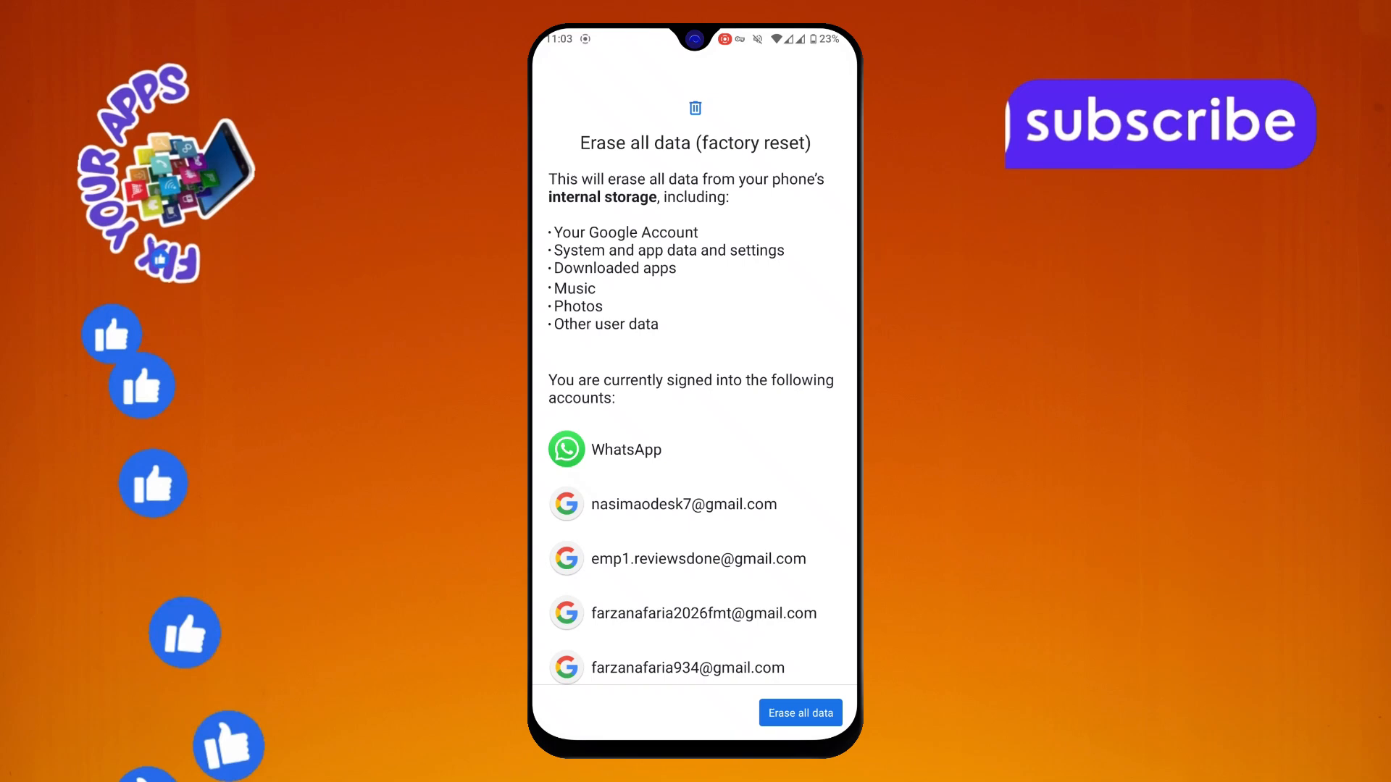
{"action": "left_click", "coordinate": [551, 75]}
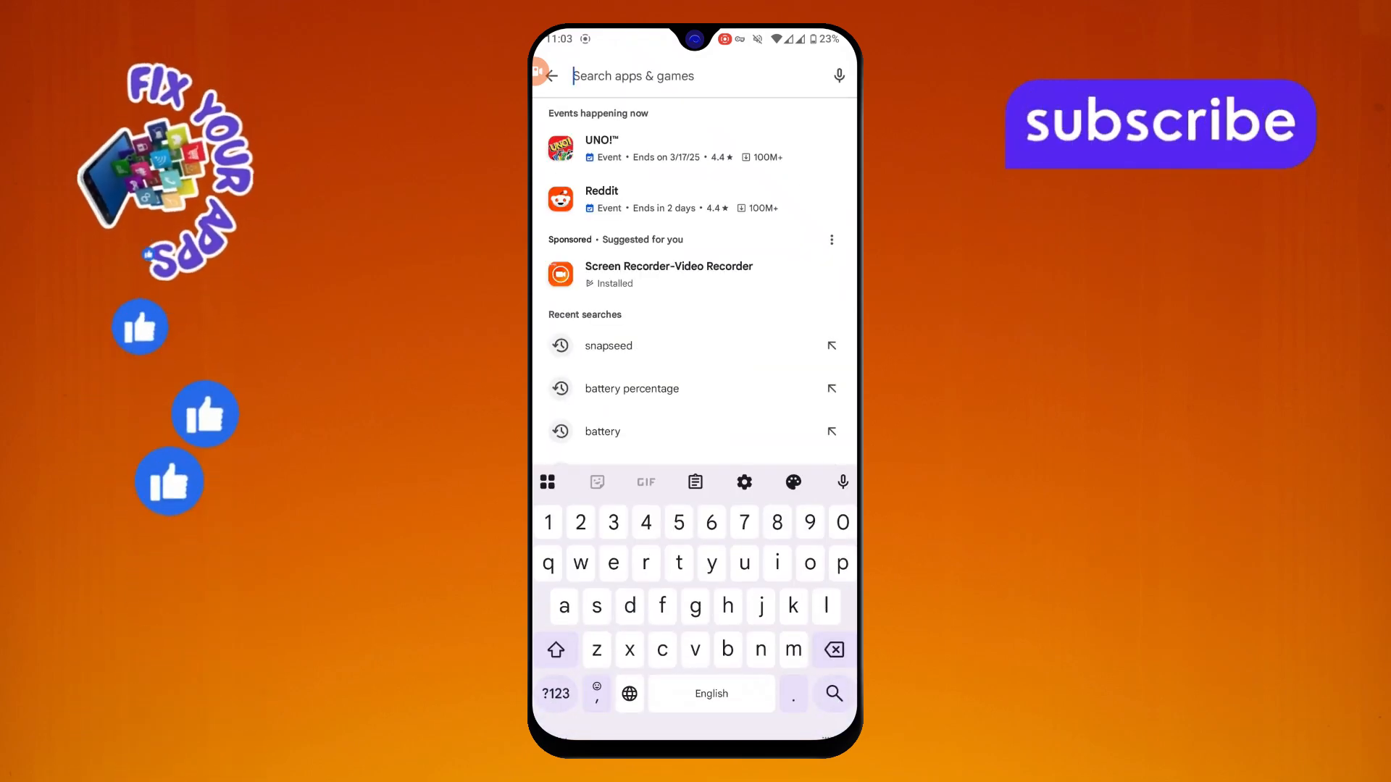
Rerun the recent Play Store search 'battery percentage' and browse the widget and indicator apps.
{"action": "left_click", "coordinate": [632, 388]}
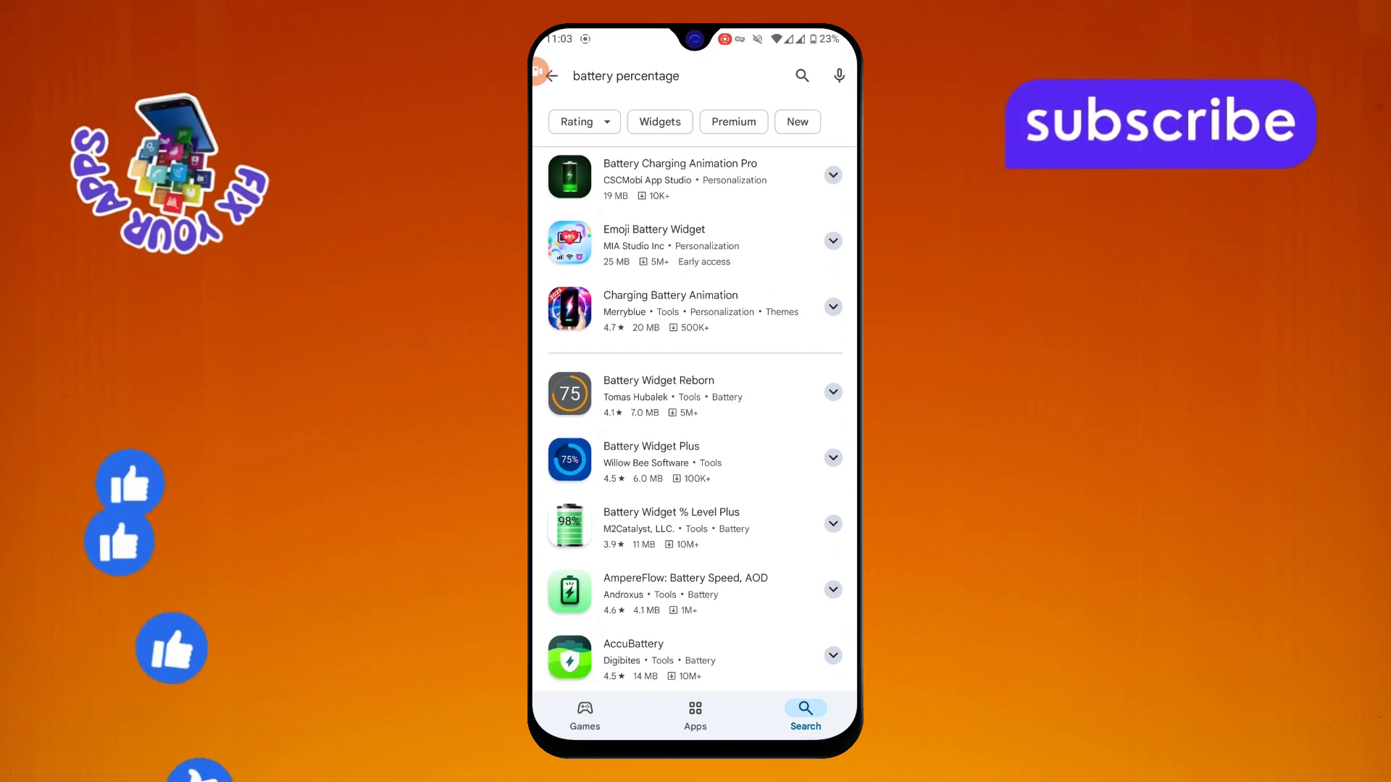
{"action": "left_click", "coordinate": [671, 526]}
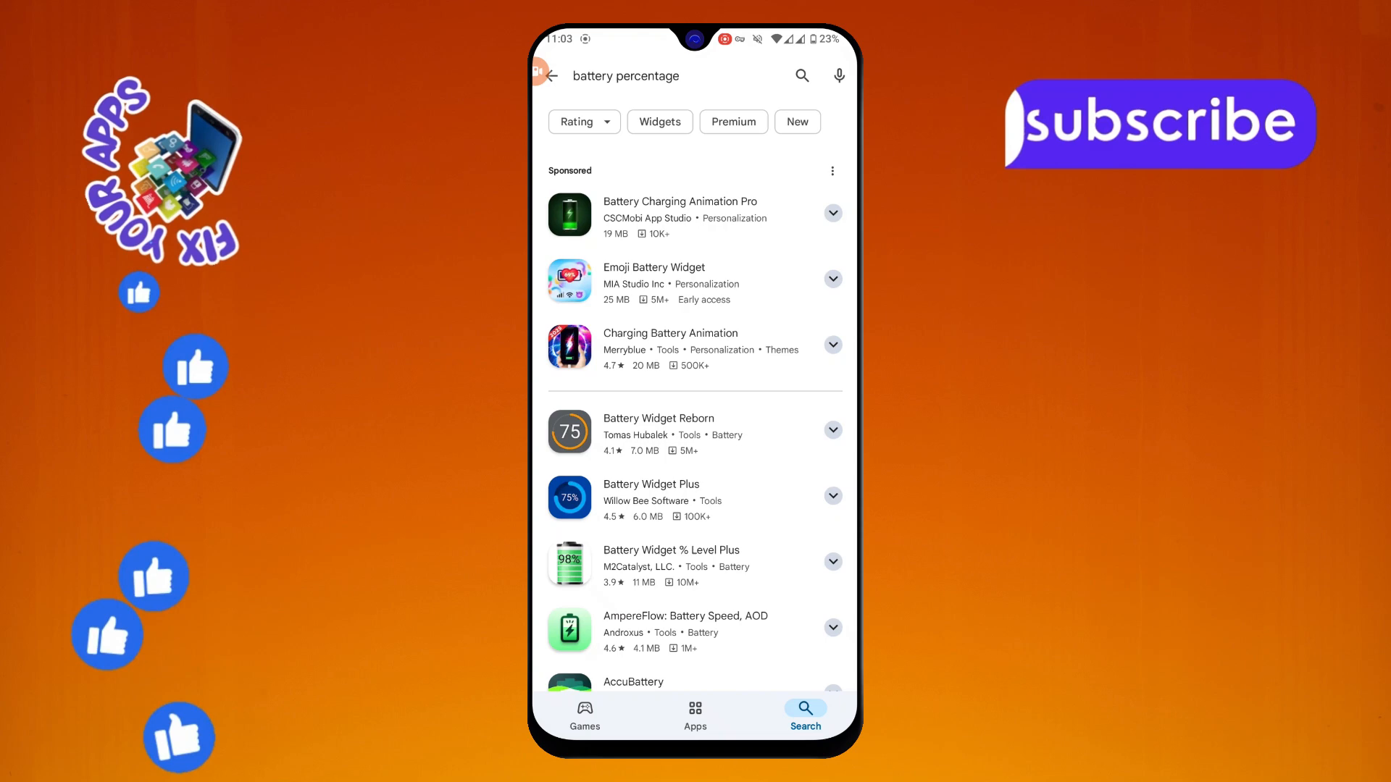
{"action": "scroll", "scroll_direction": "down", "scroll_amount": 3}
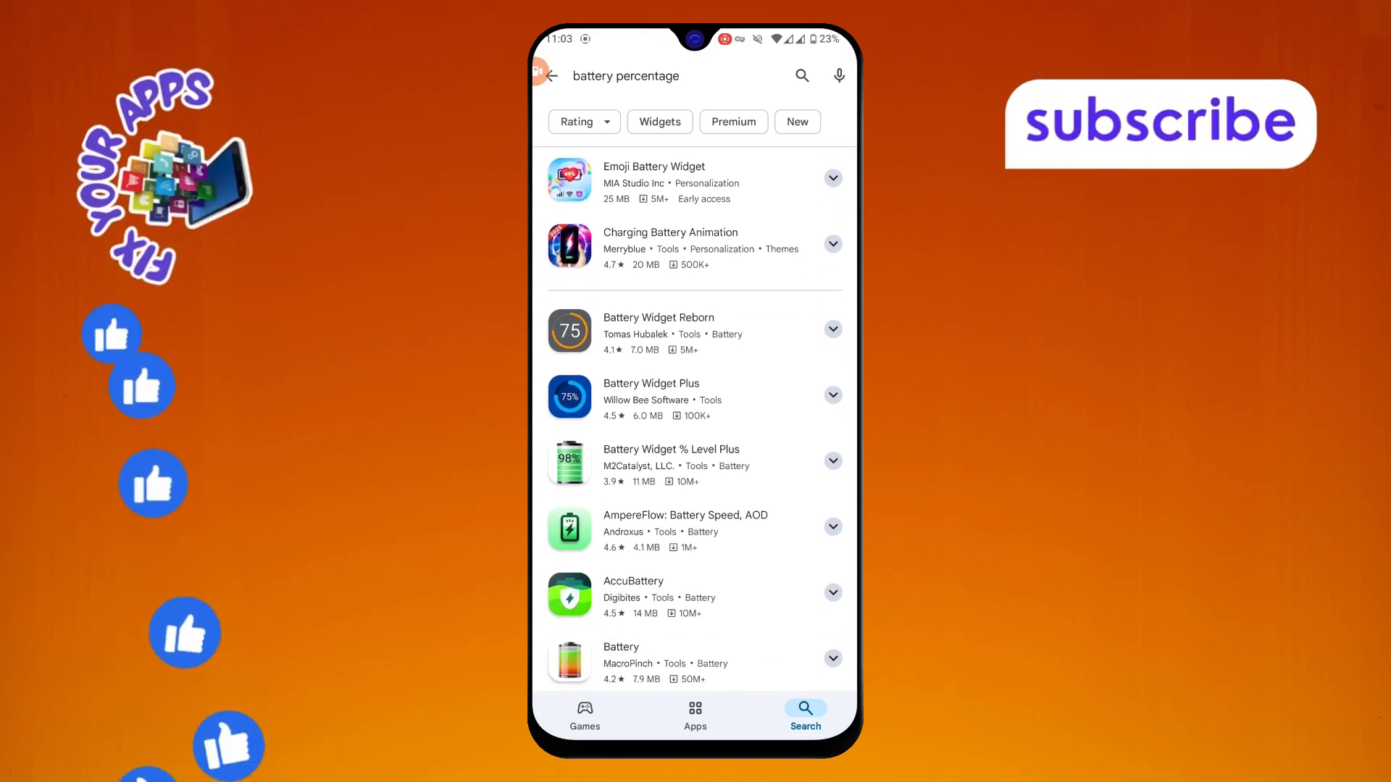
{"action": "scroll", "scroll_direction": "down", "scroll_amount": 3}
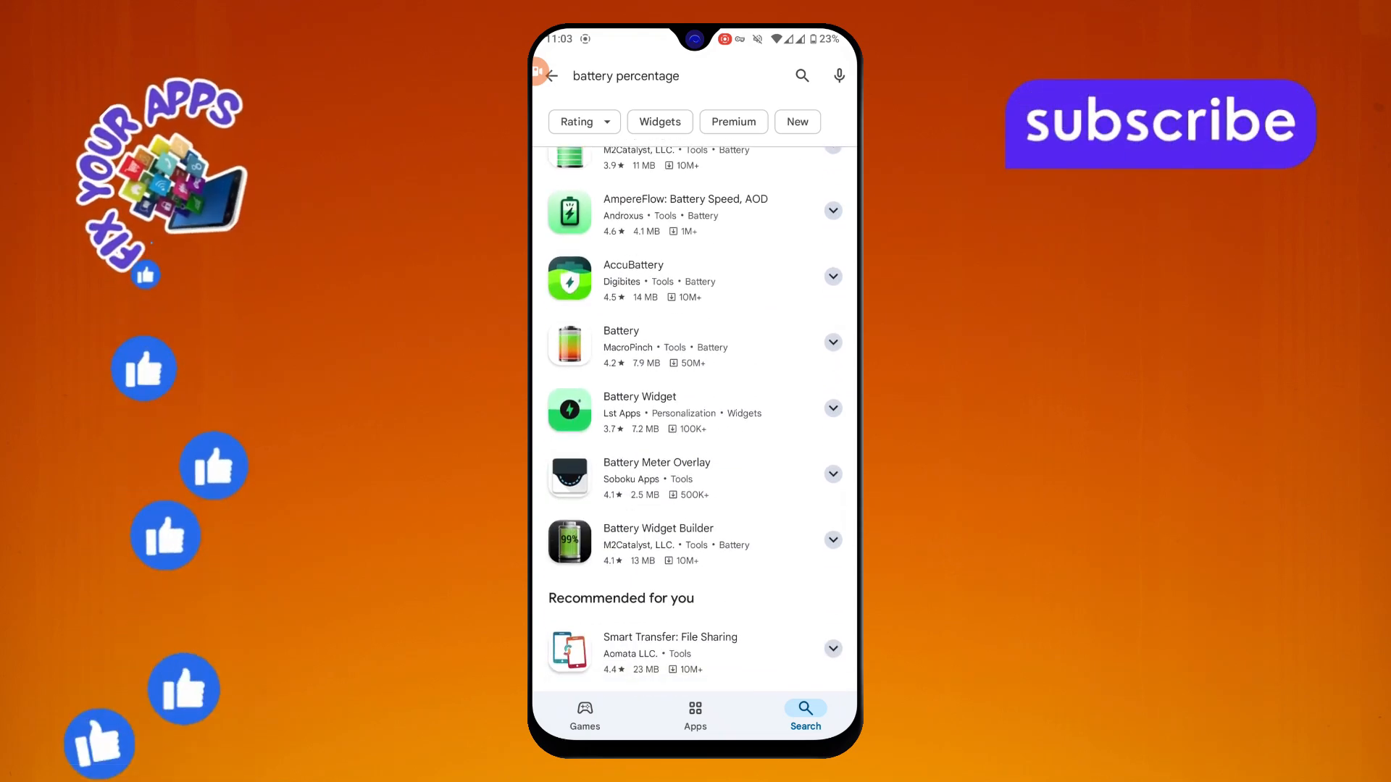